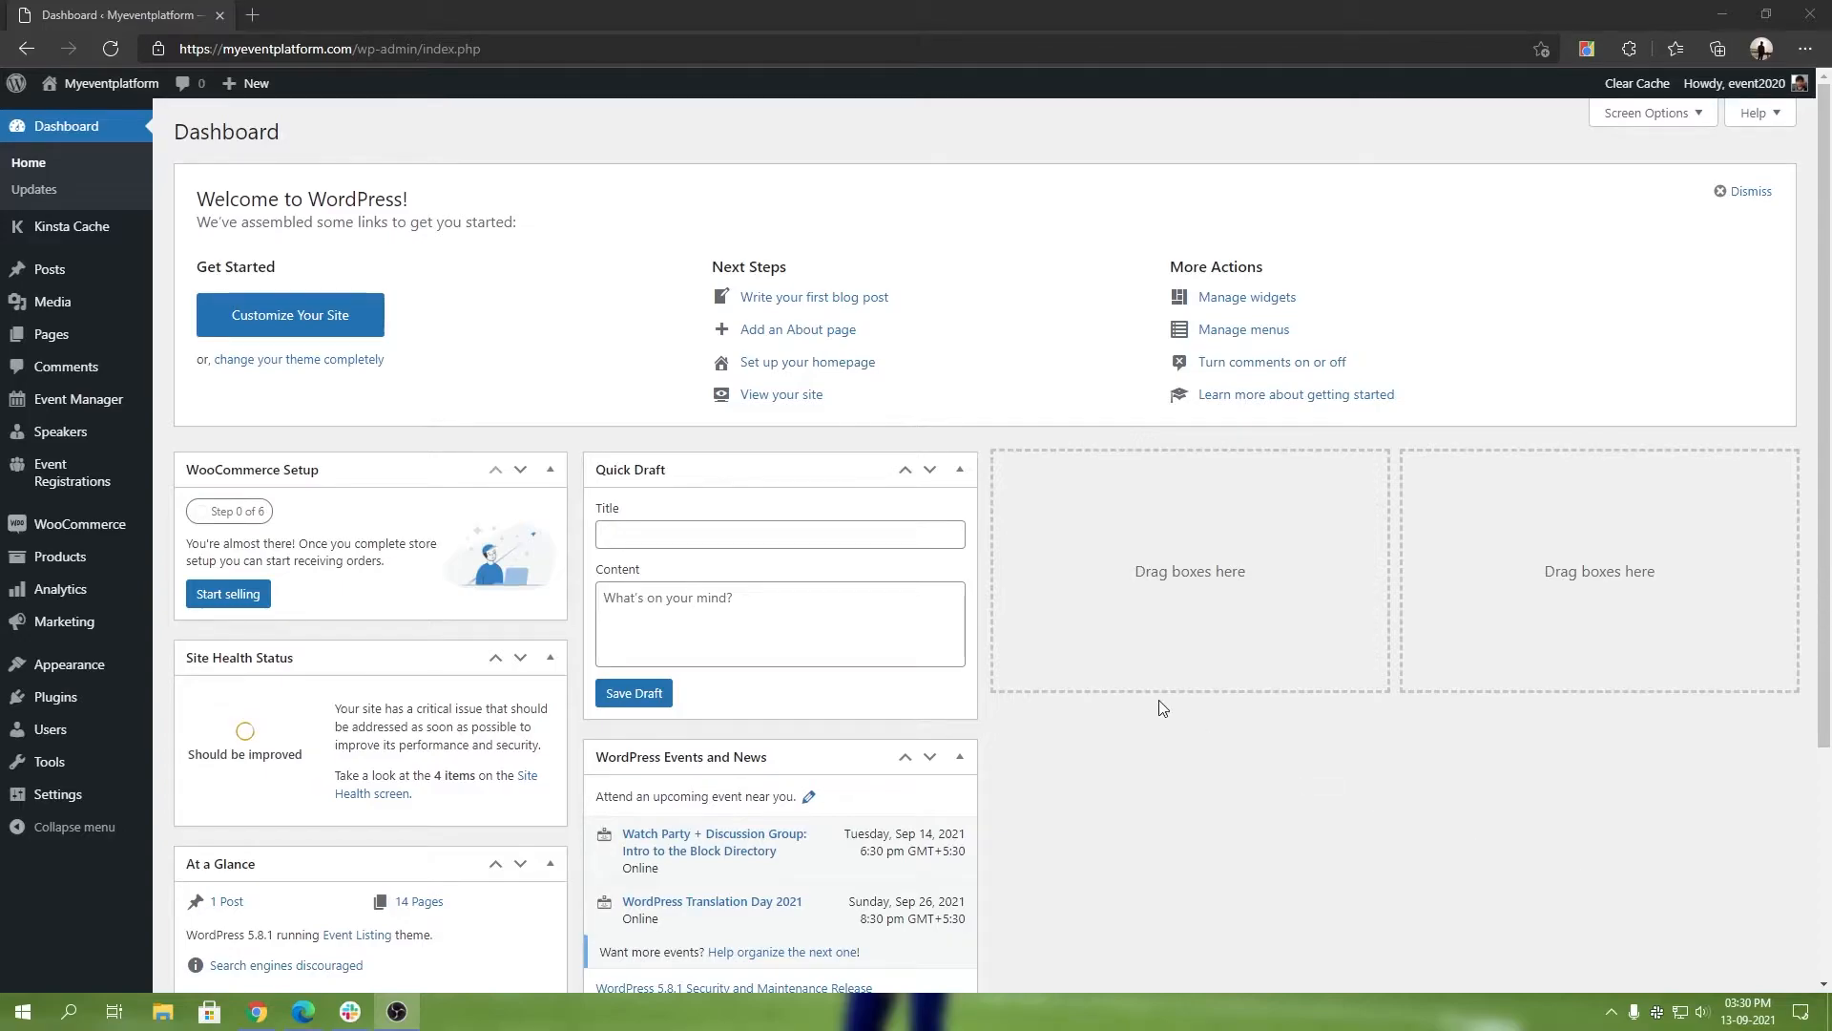
mouse_move(59, 557)
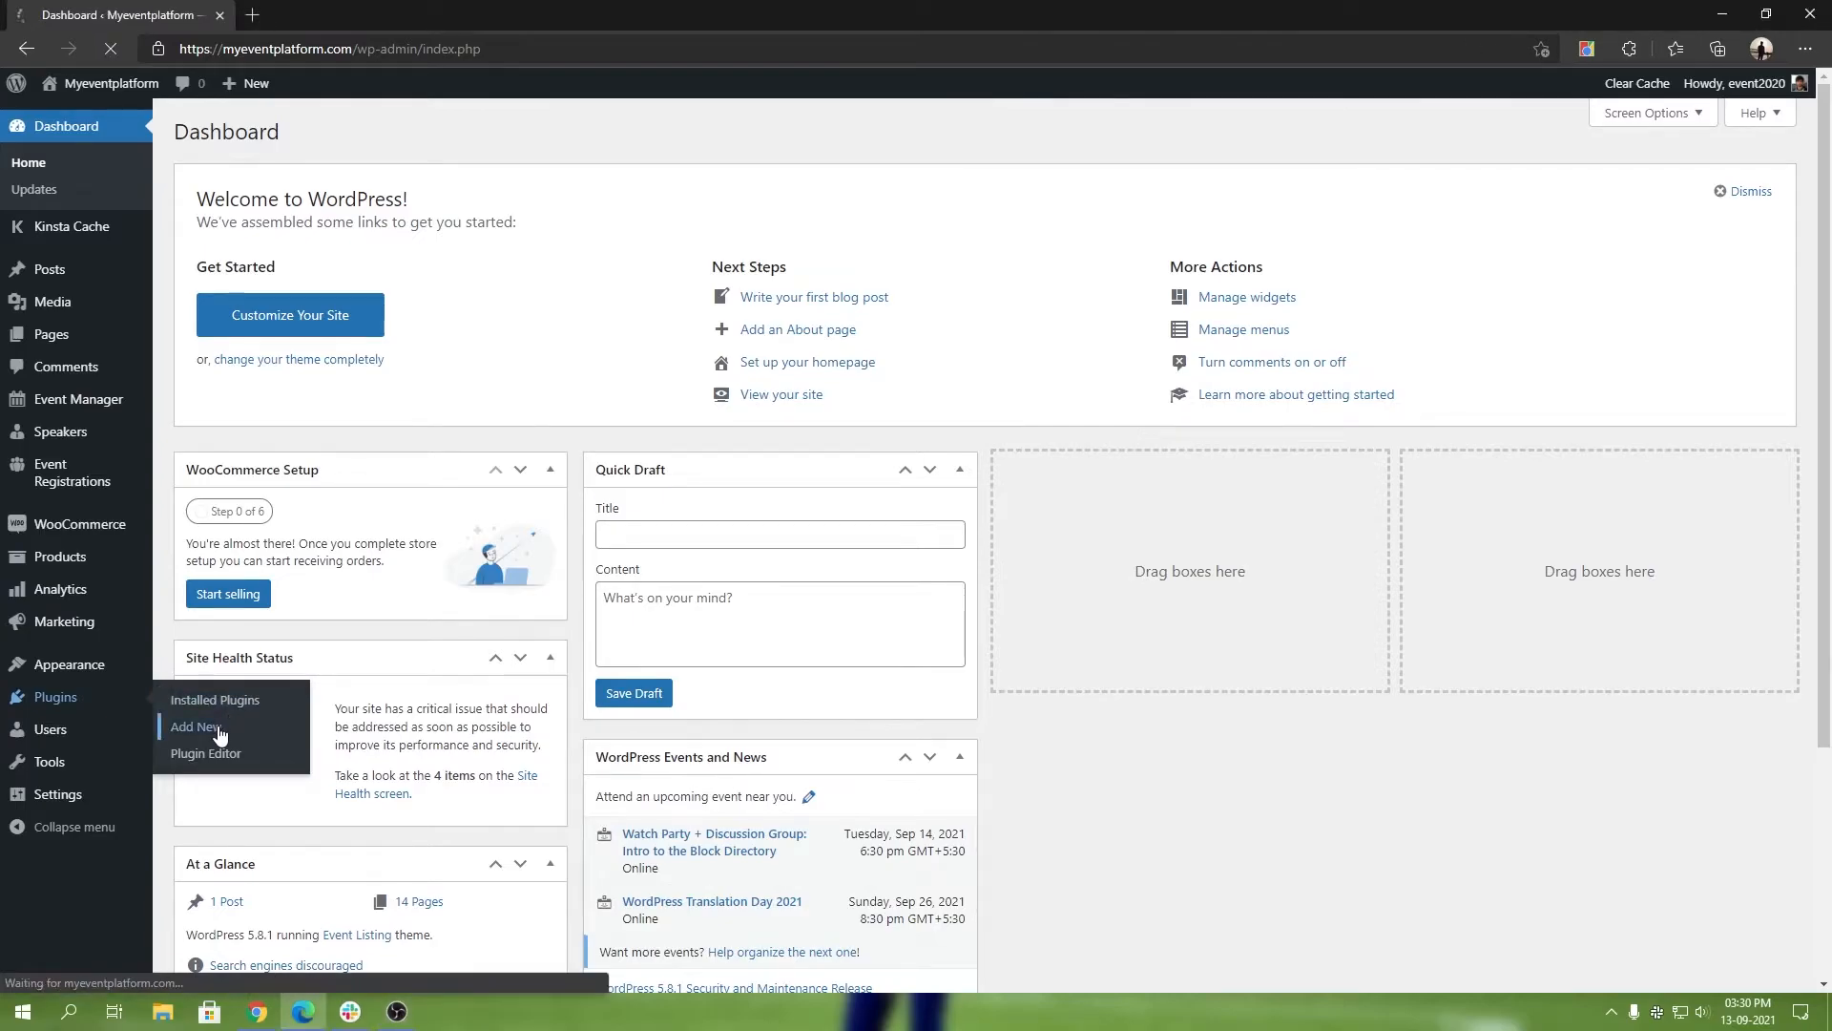
Go to the Add Plugins page from the Plugins menu.
click(195, 726)
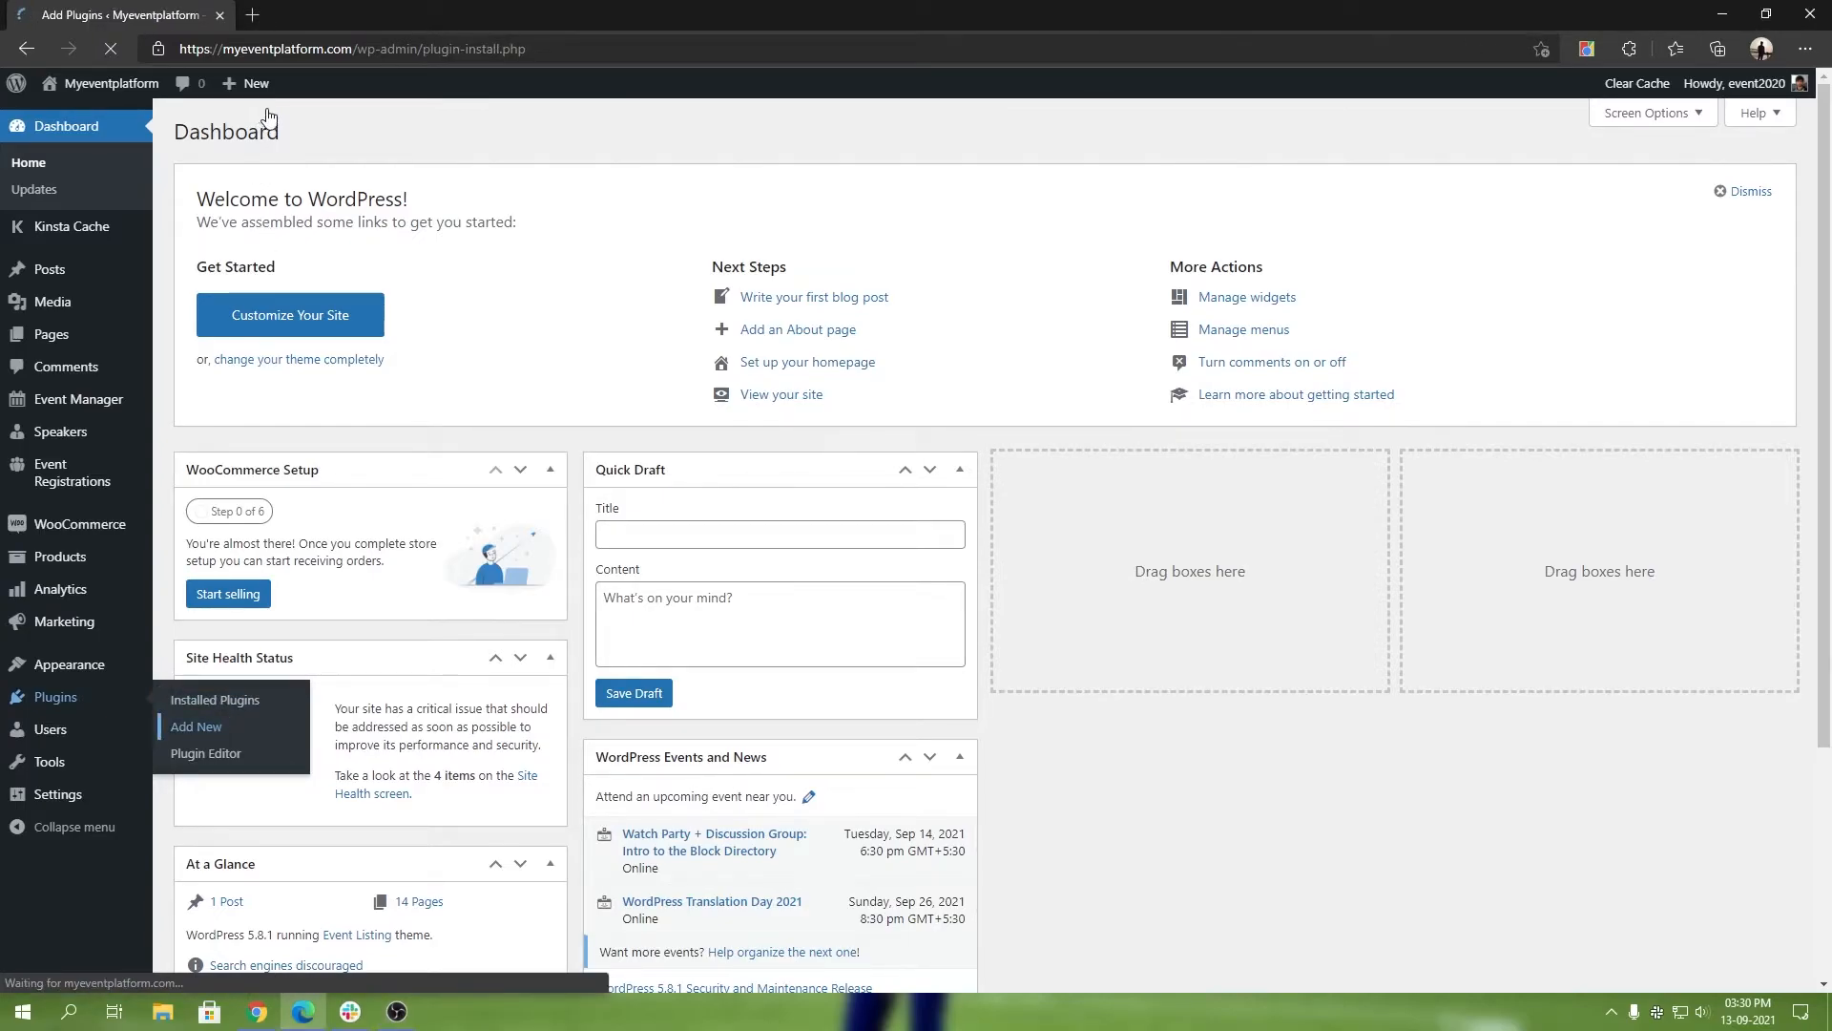
click(197, 725)
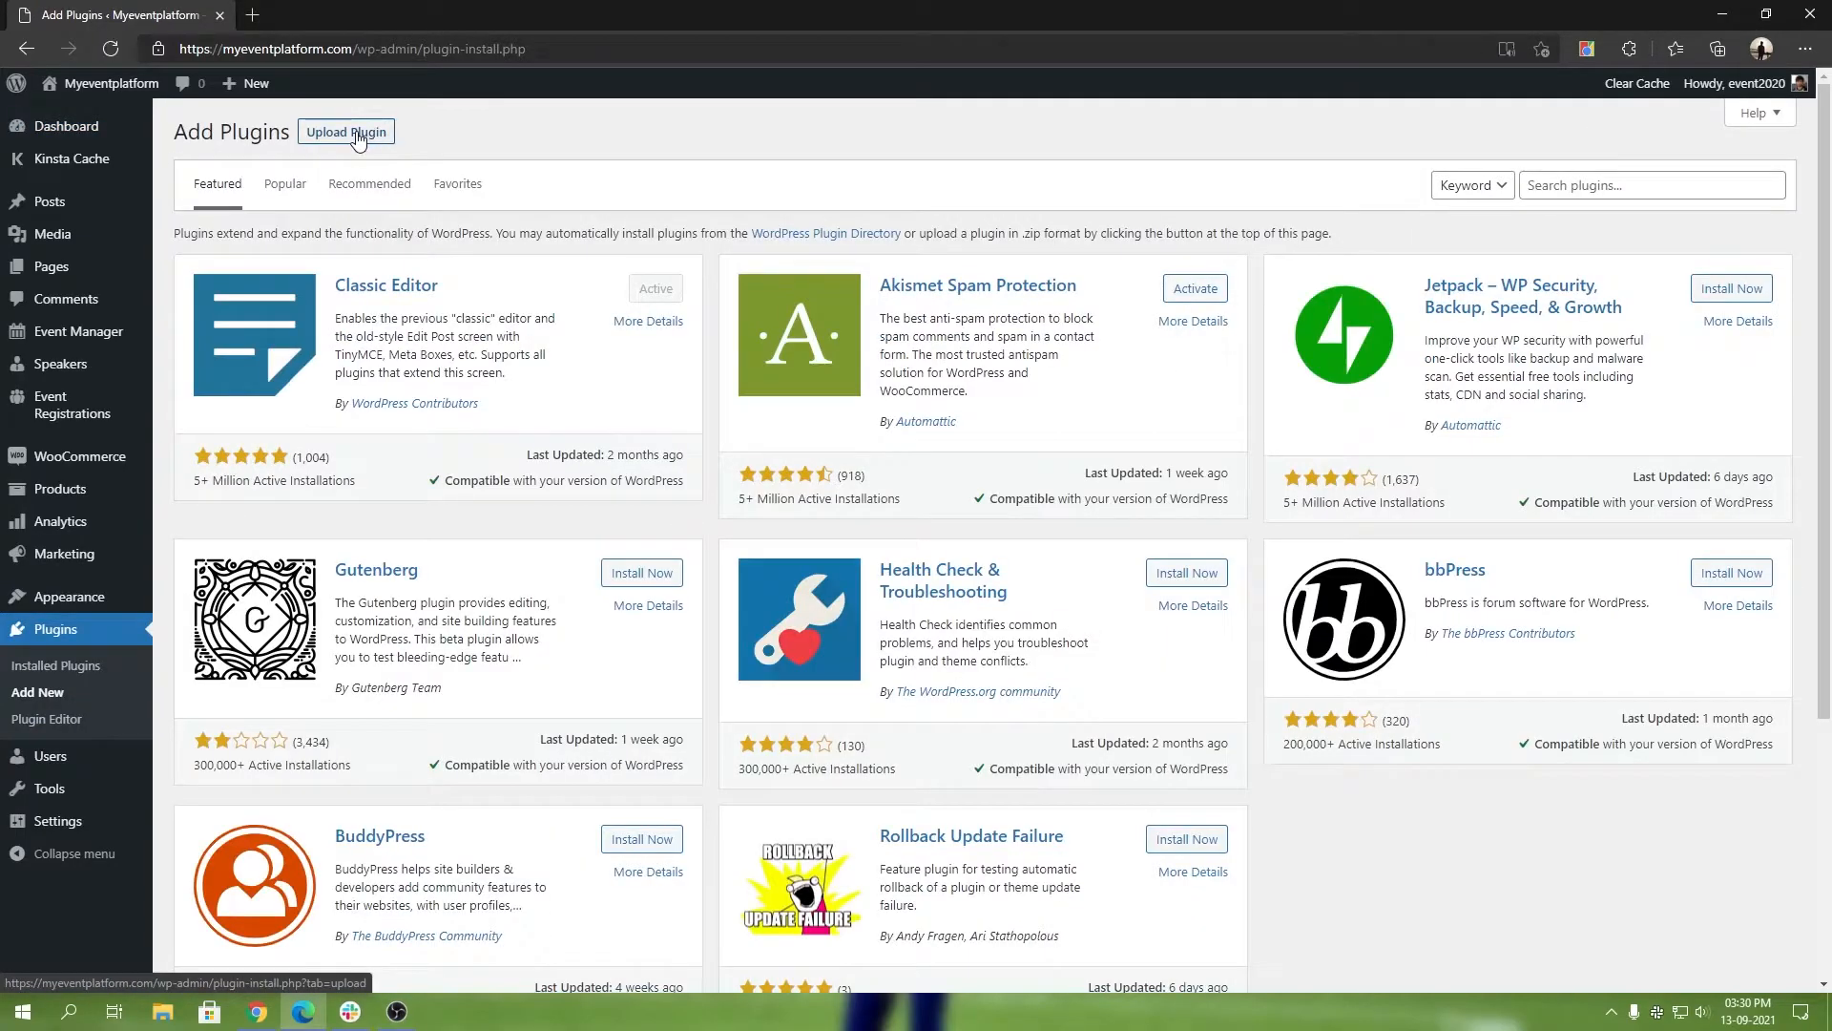
Upload wpem-expo-networking-1_0_0.zip from Downloads and start its installation.
click(346, 131)
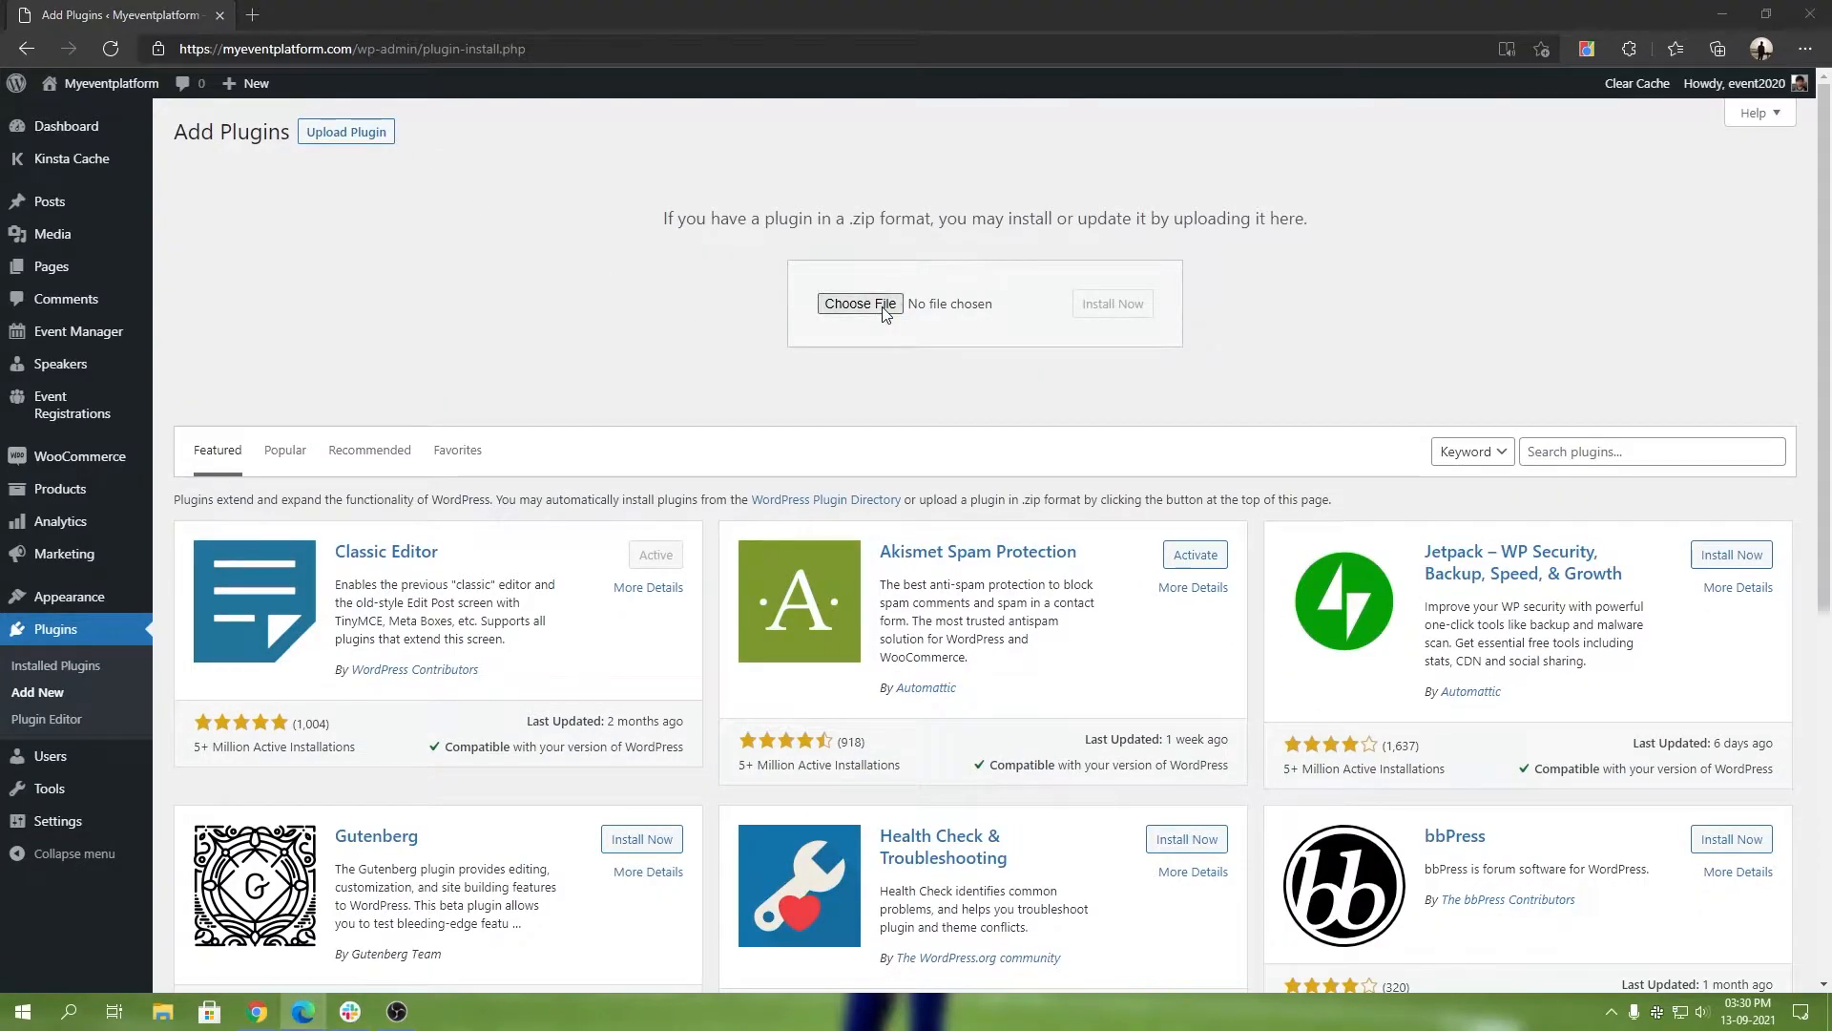
click(859, 303)
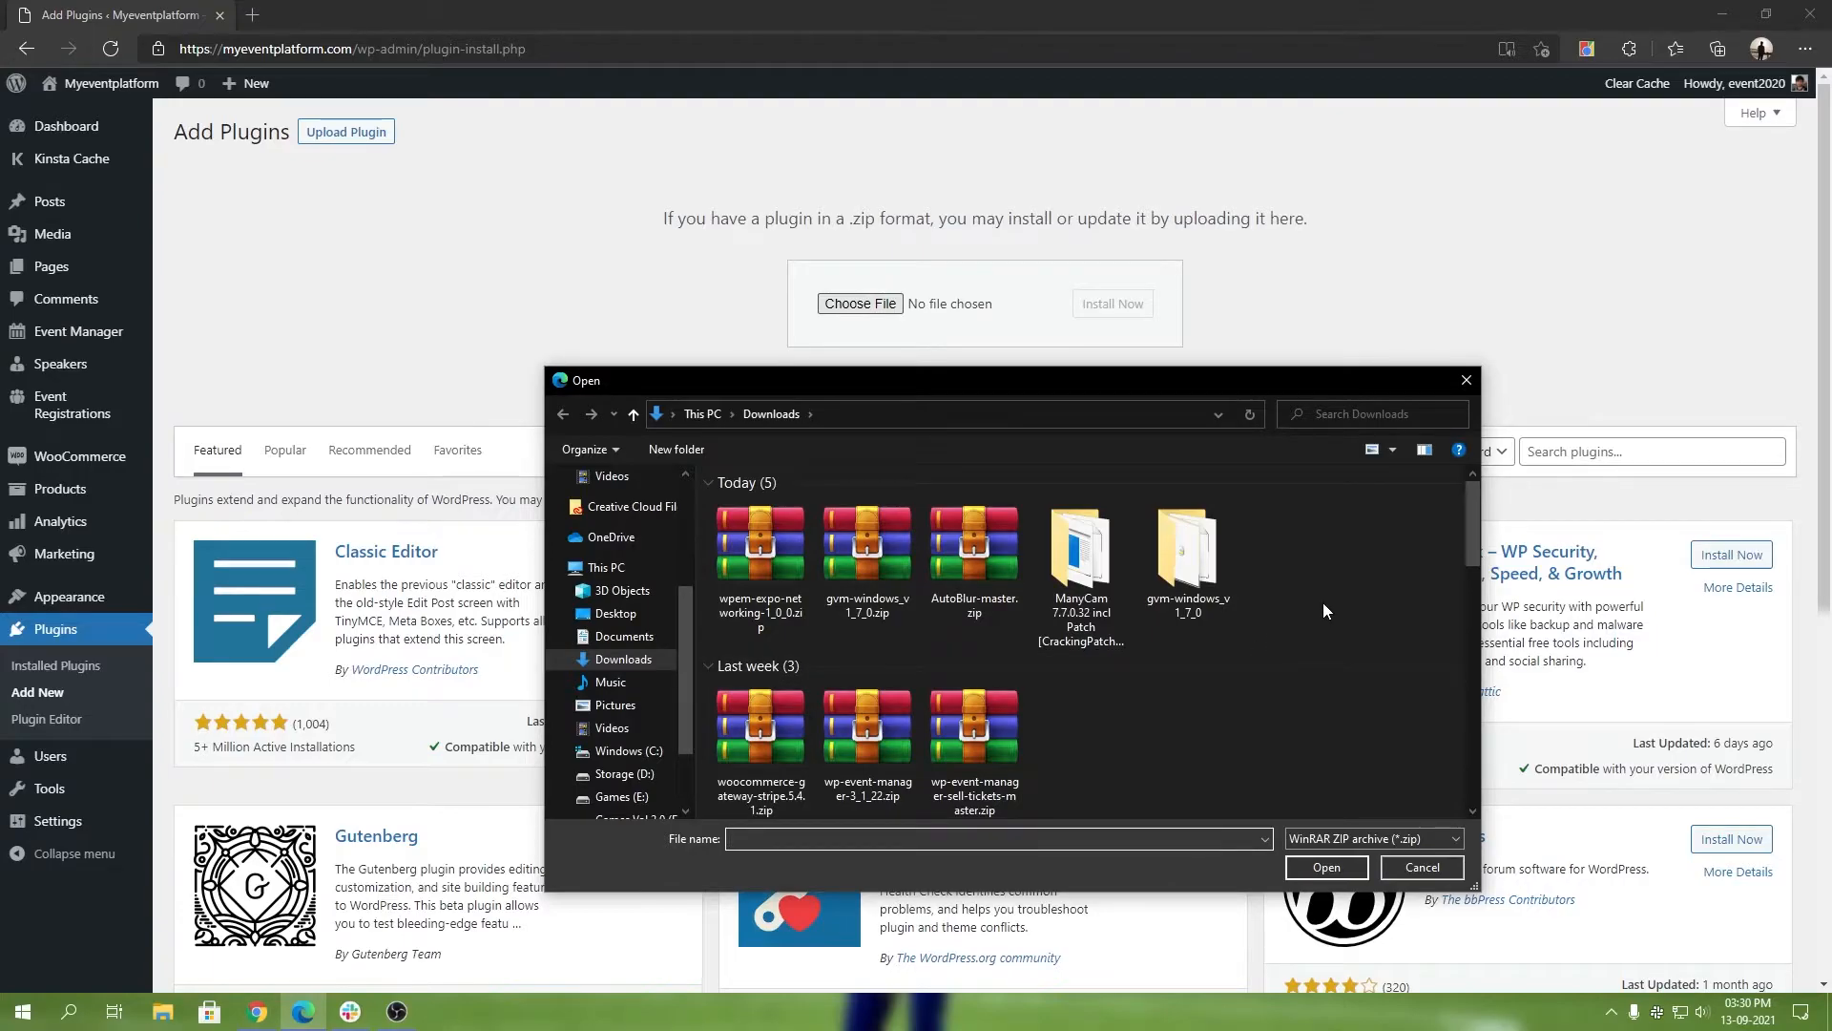
click(759, 550)
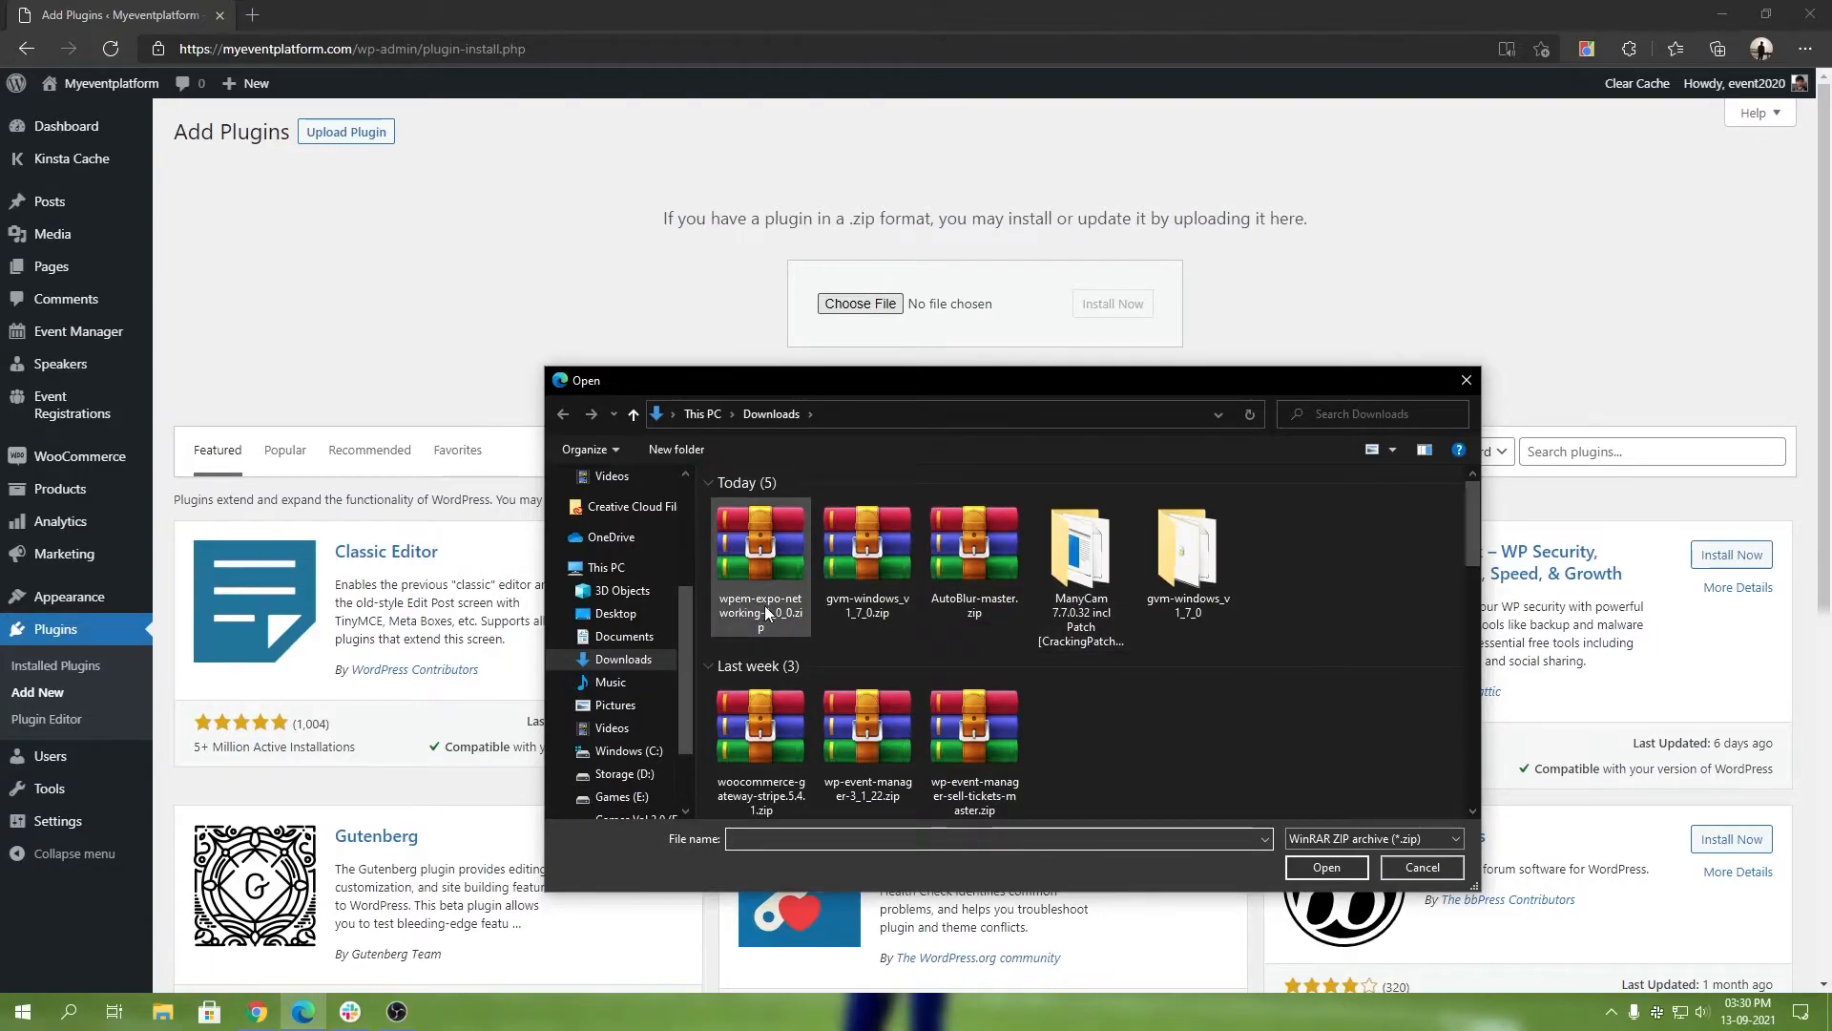
click(759, 549)
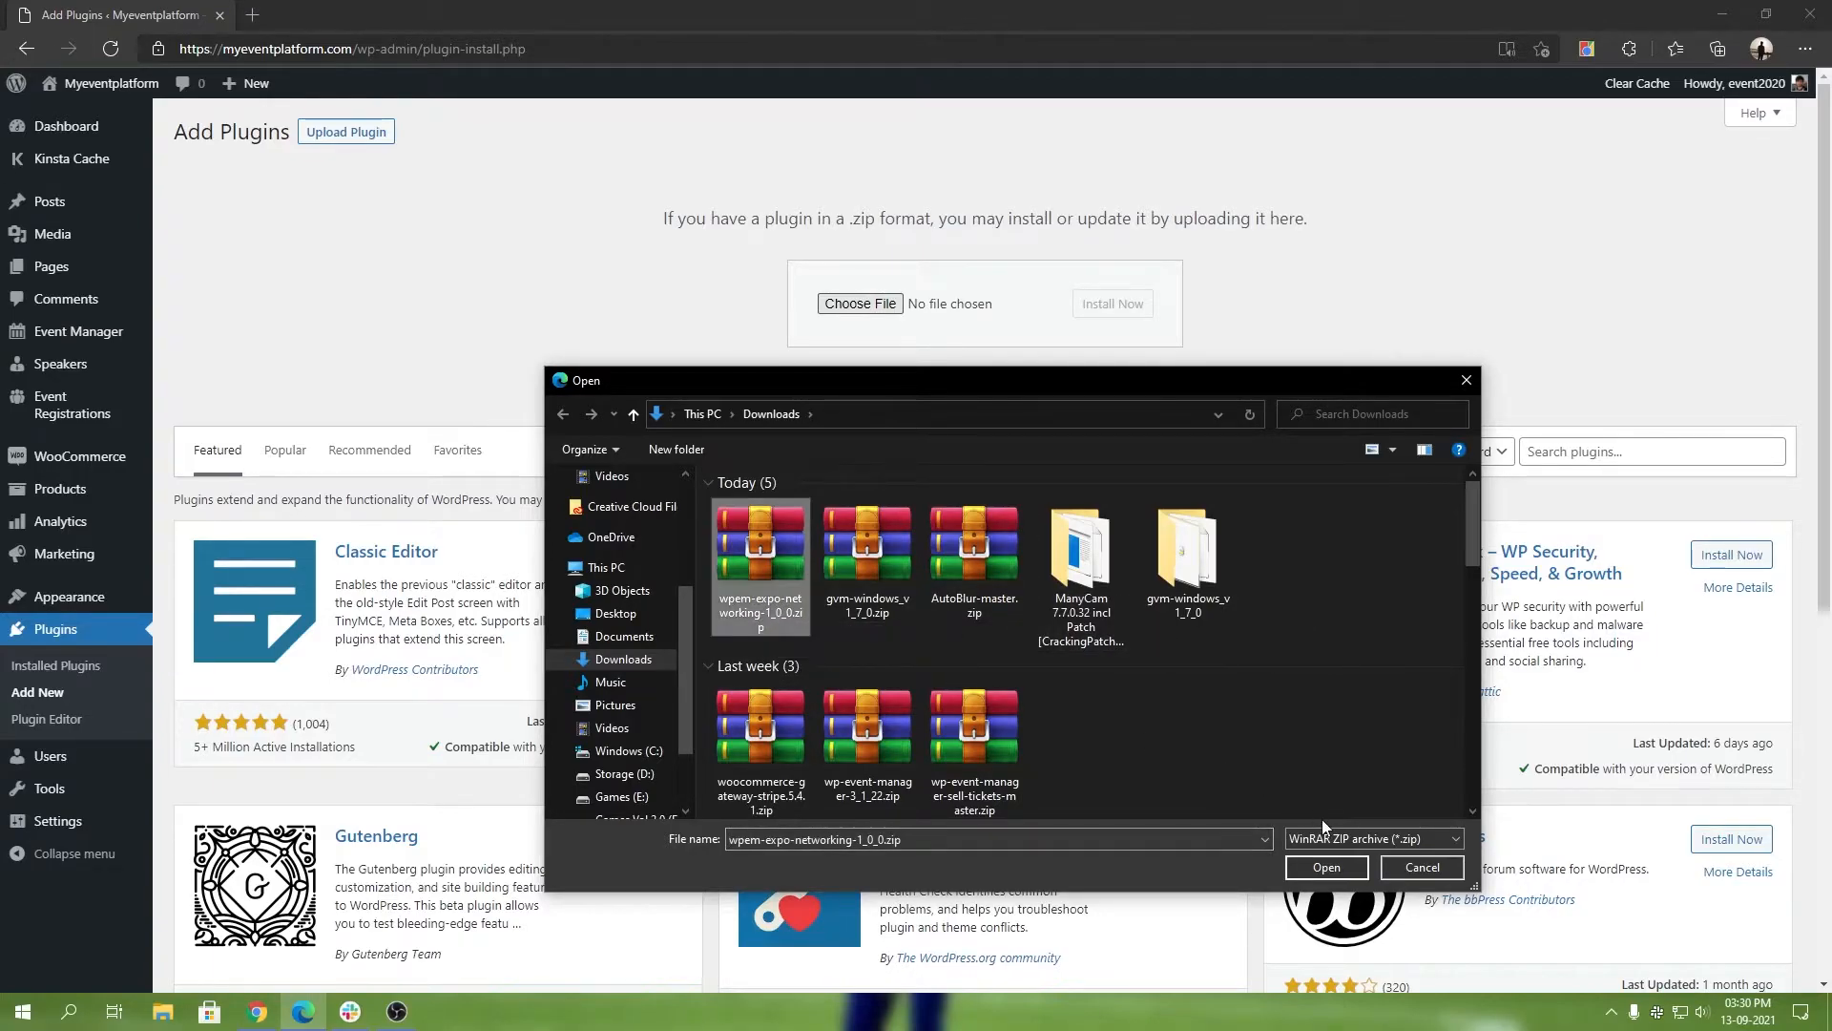
click(1324, 866)
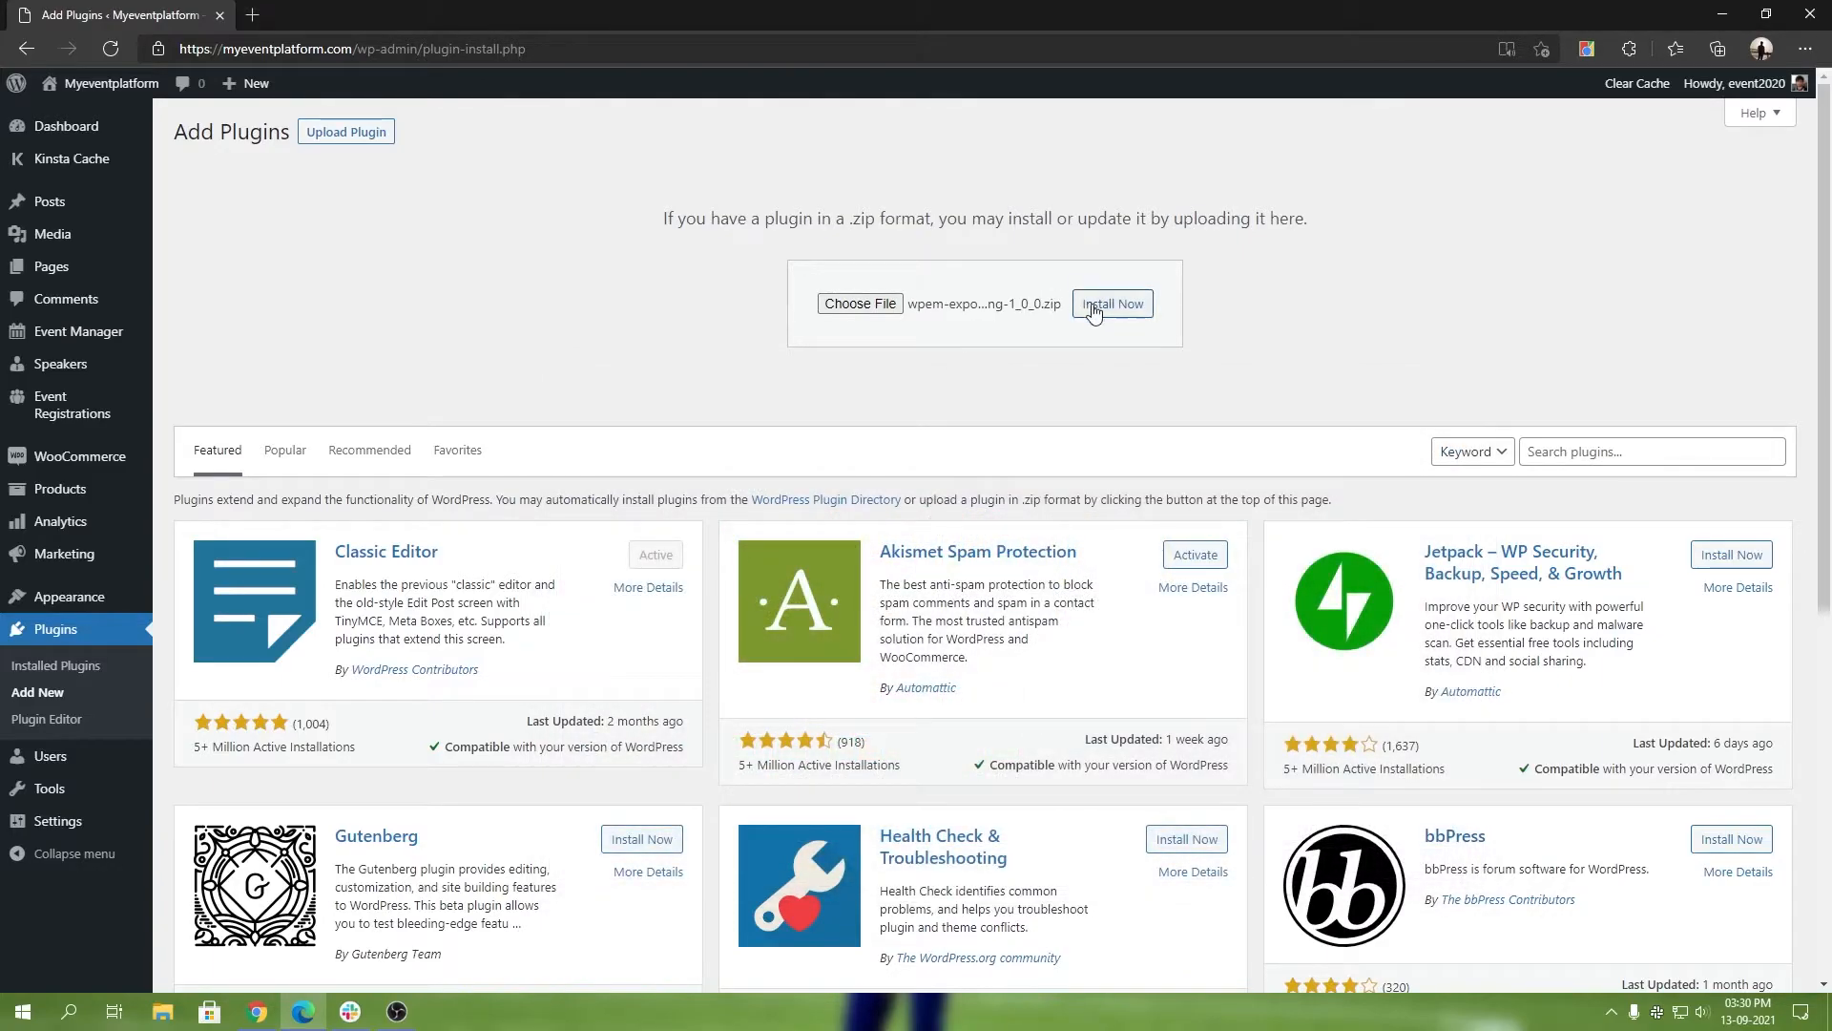
click(1109, 303)
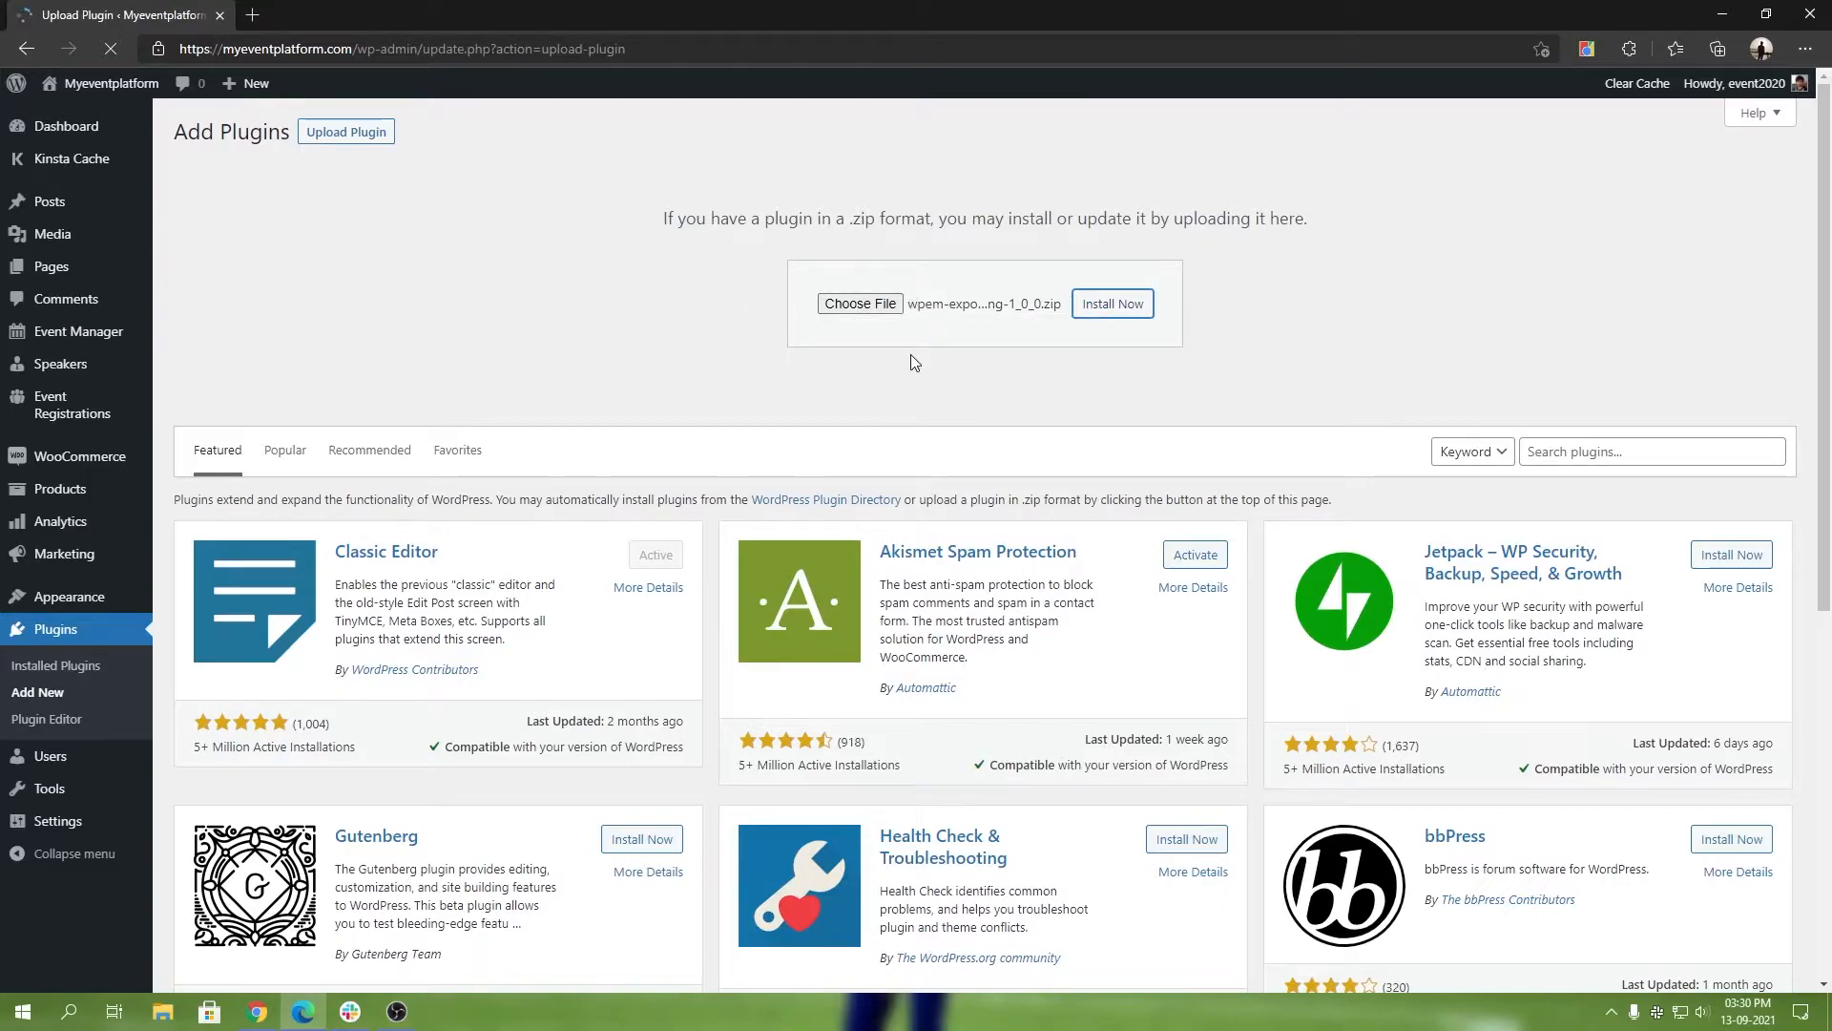
Activate the newly installed Expo & Networking plugin after installation succeeds.
click(1111, 303)
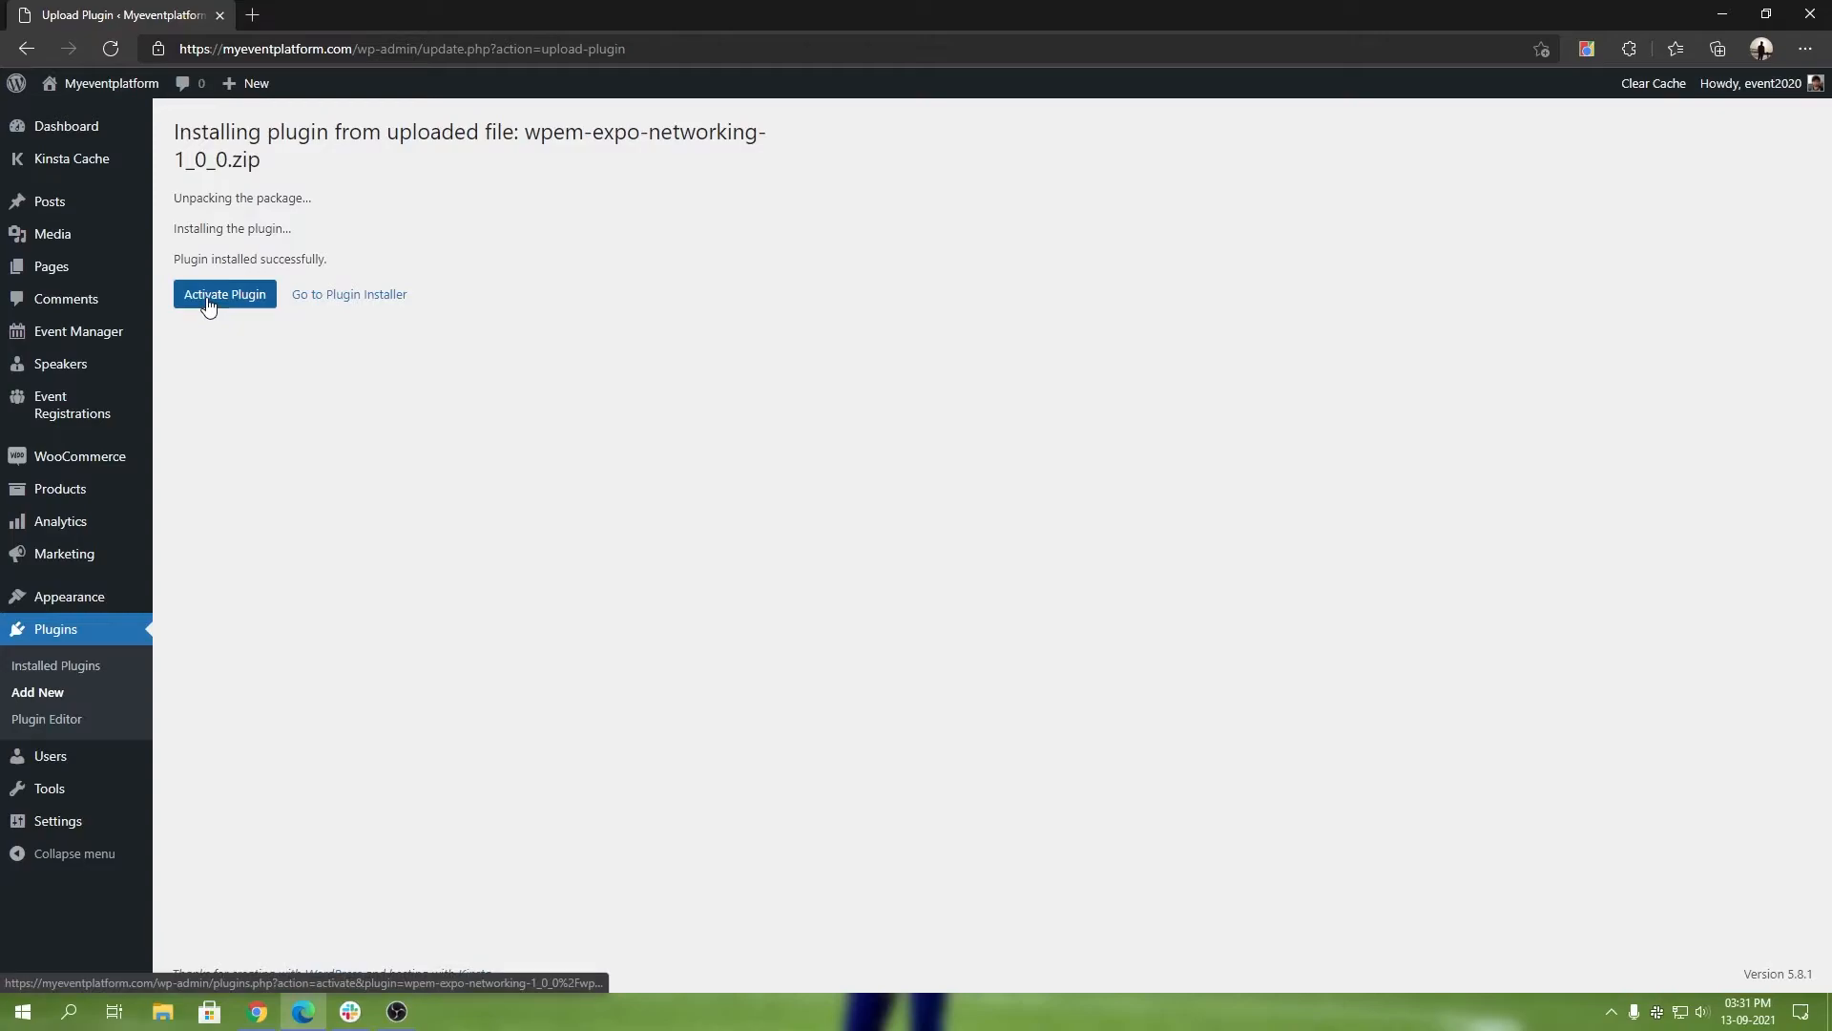
click(224, 293)
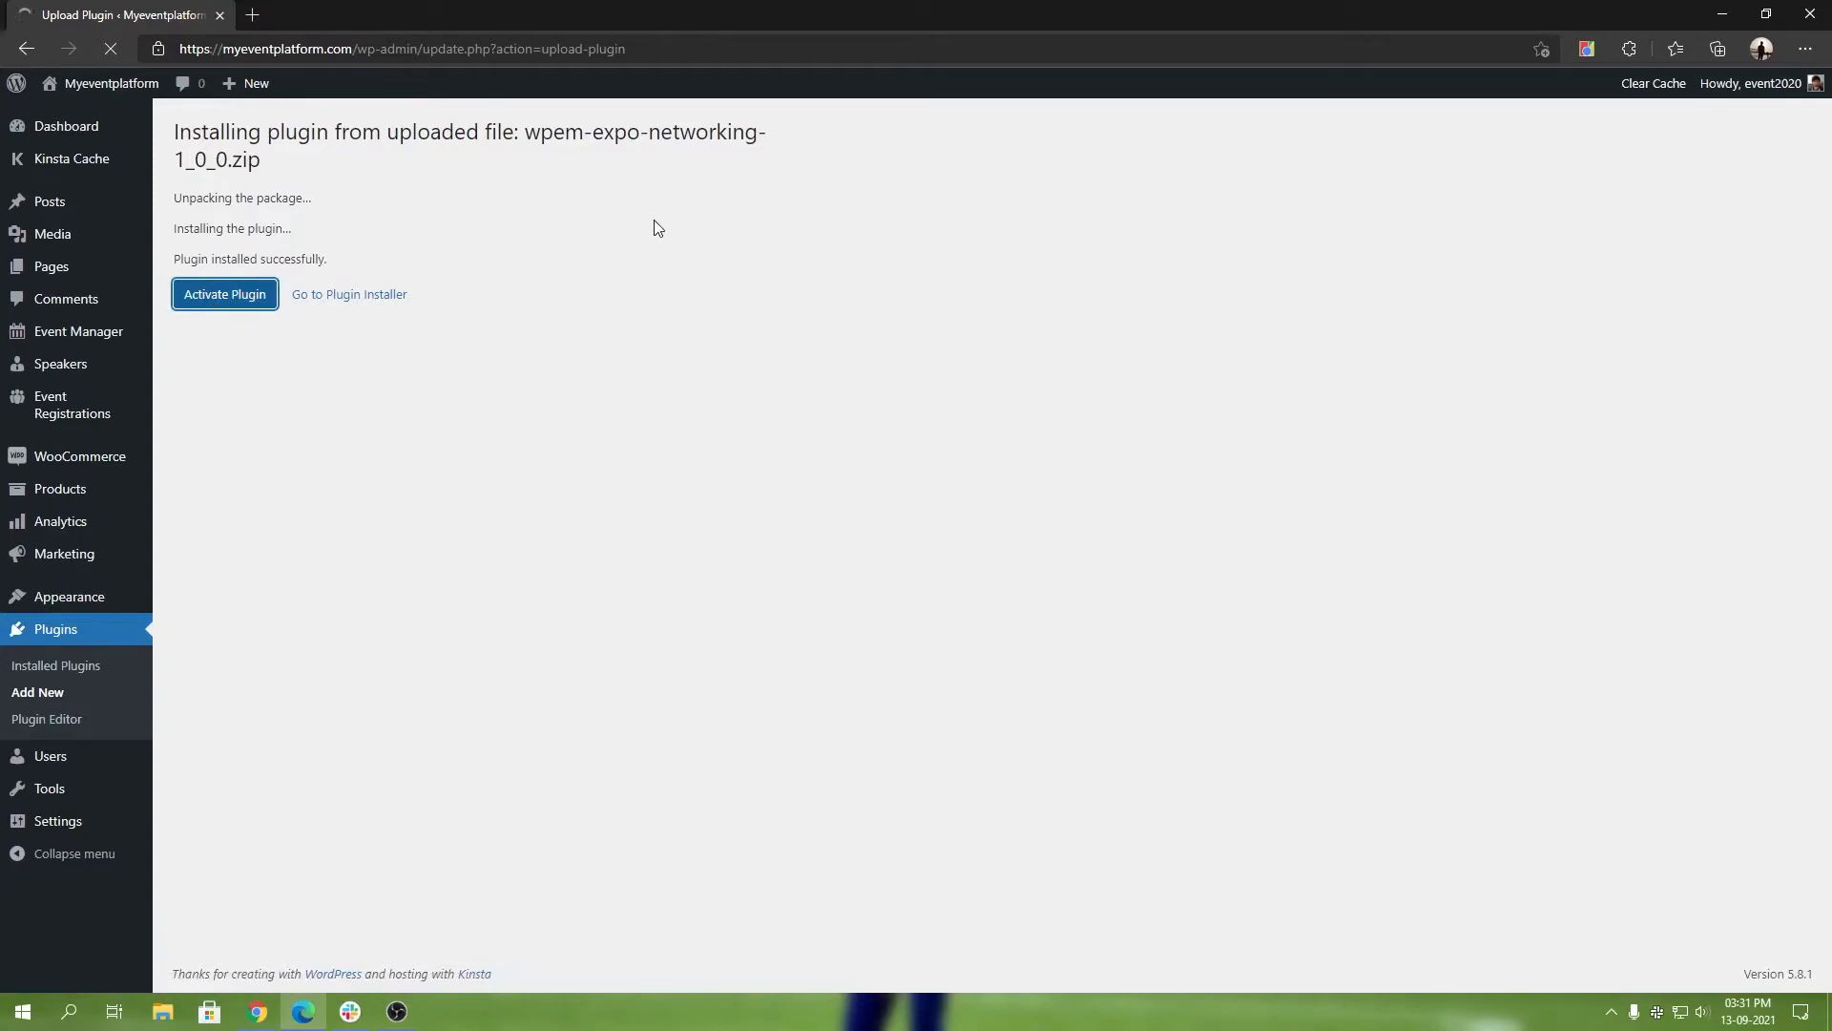
click(225, 293)
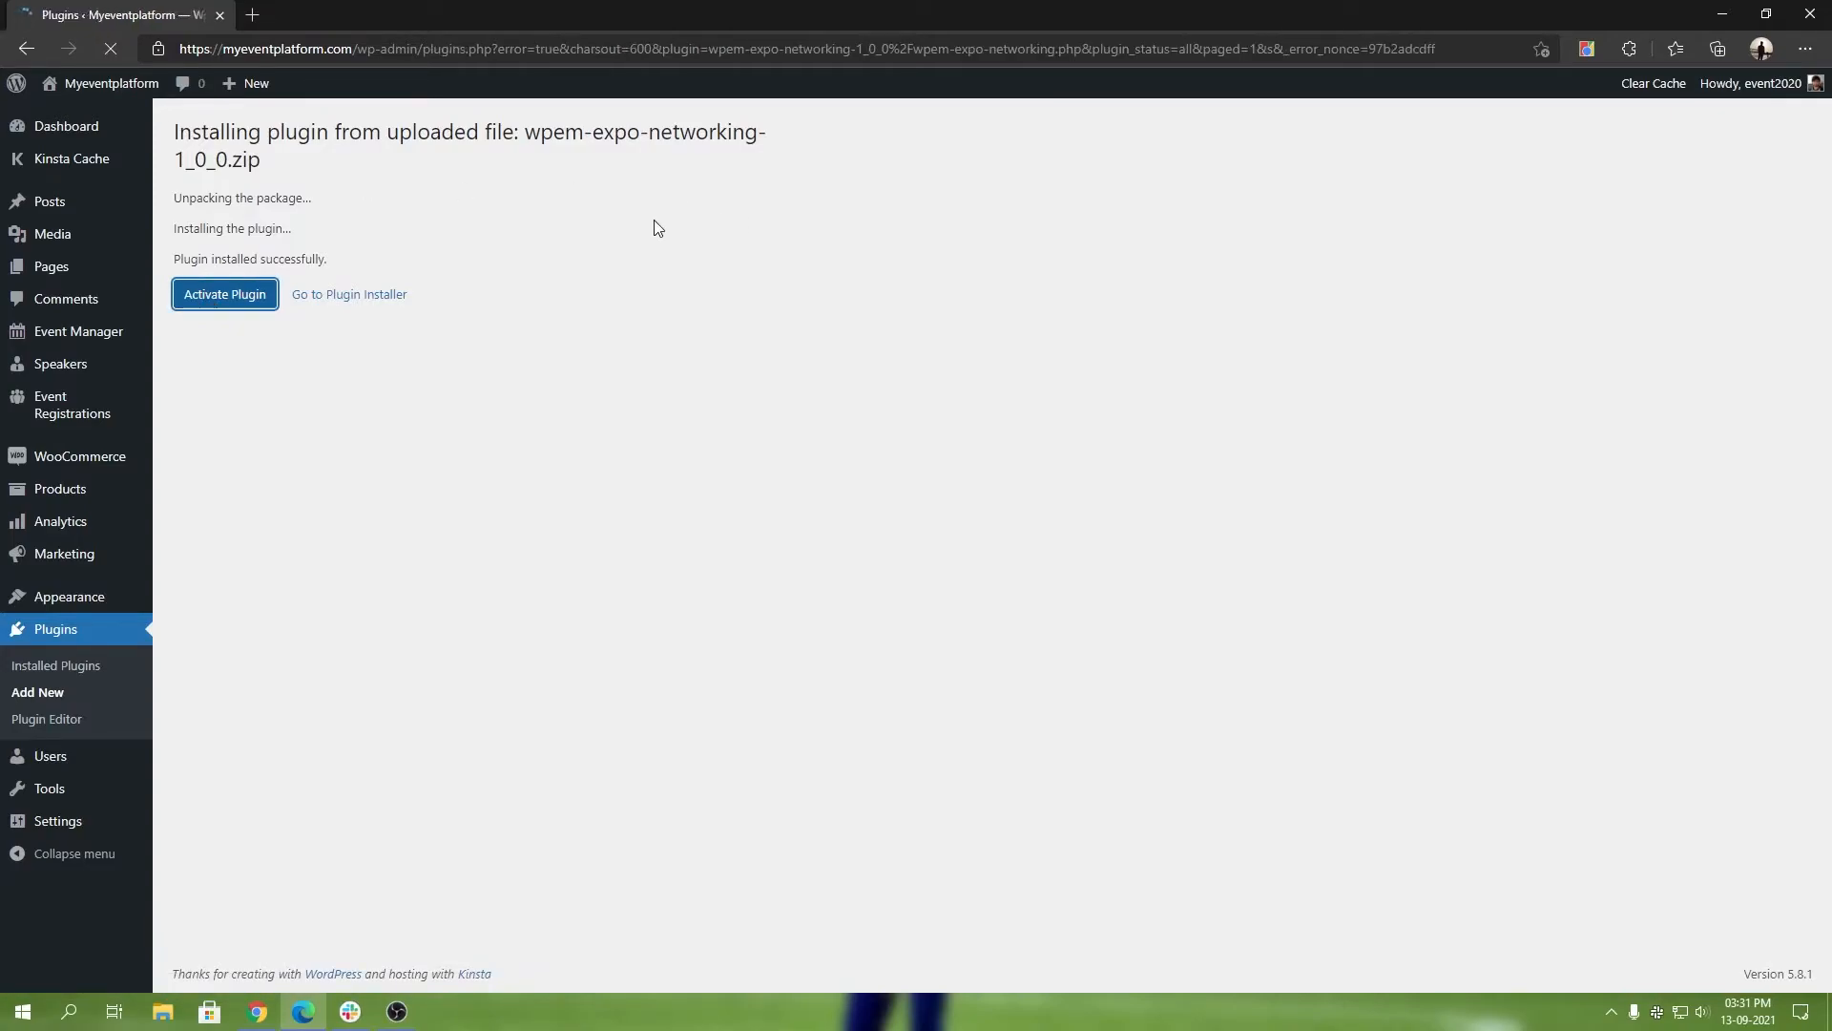
click(225, 293)
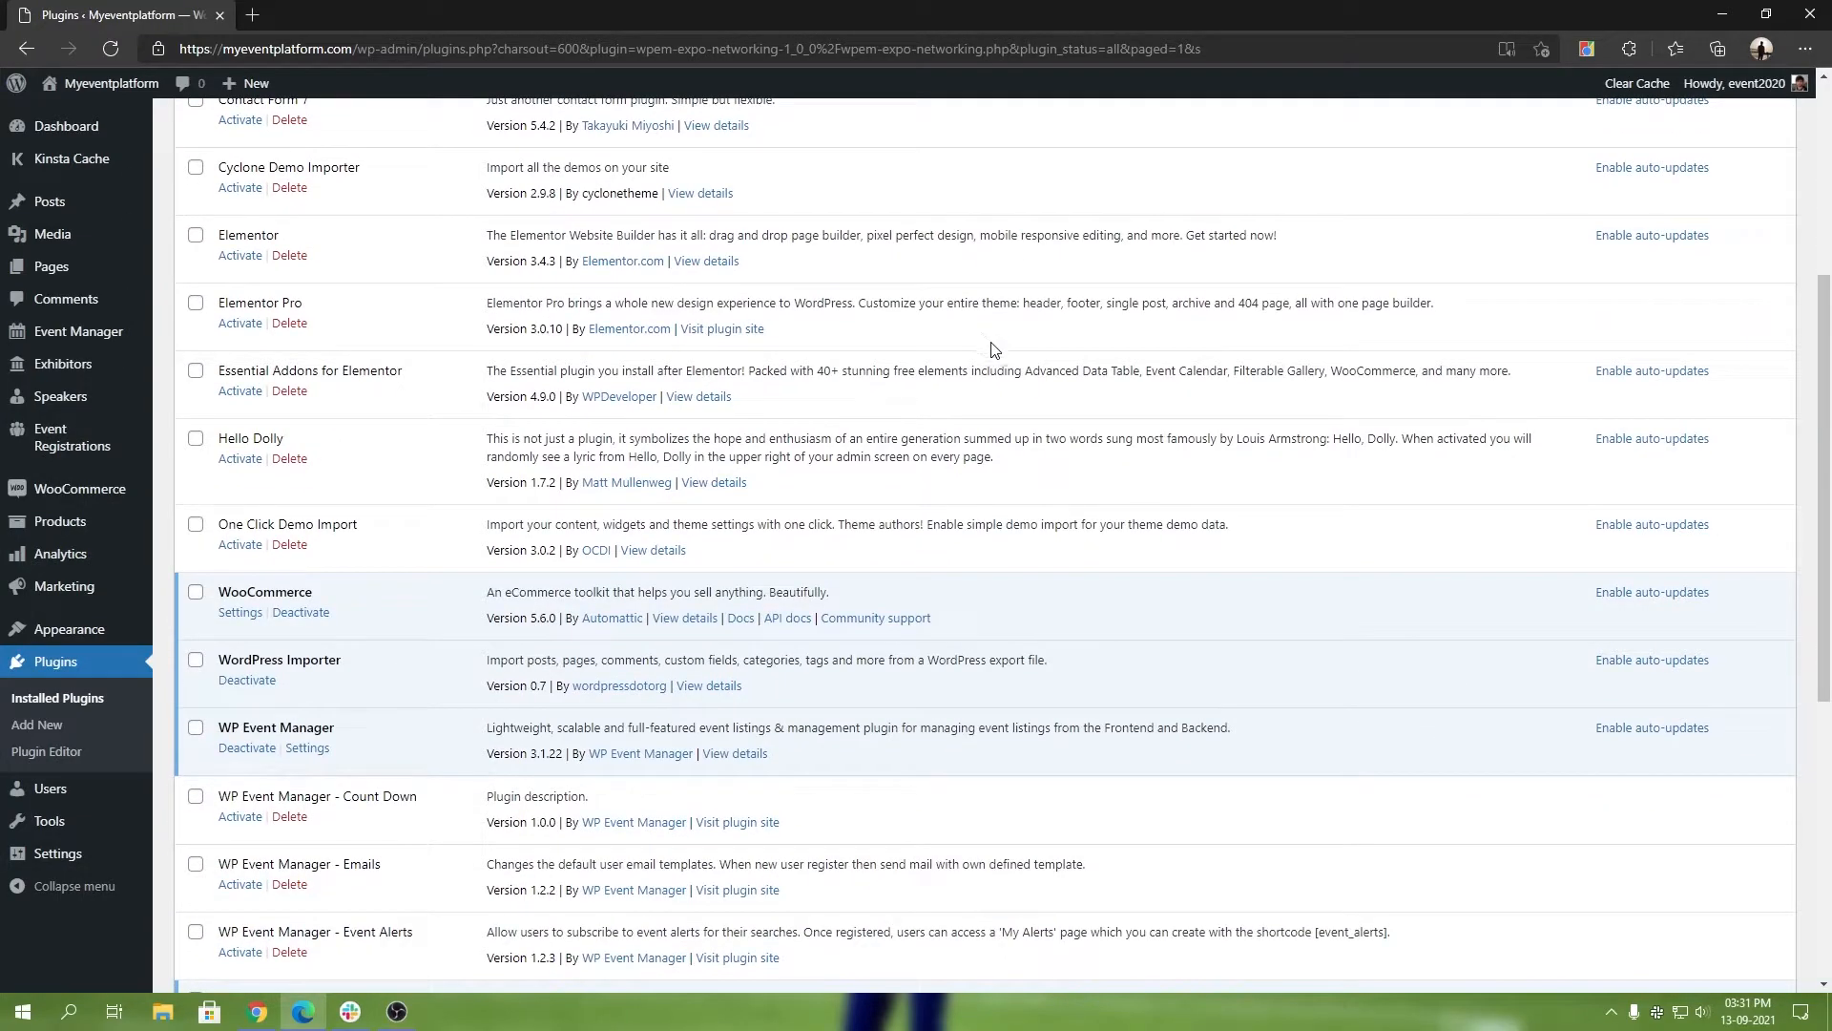
Open 'Activate licence' for WP Event Manager - Expo & Networking in the plugins list.
scroll(down, 3)
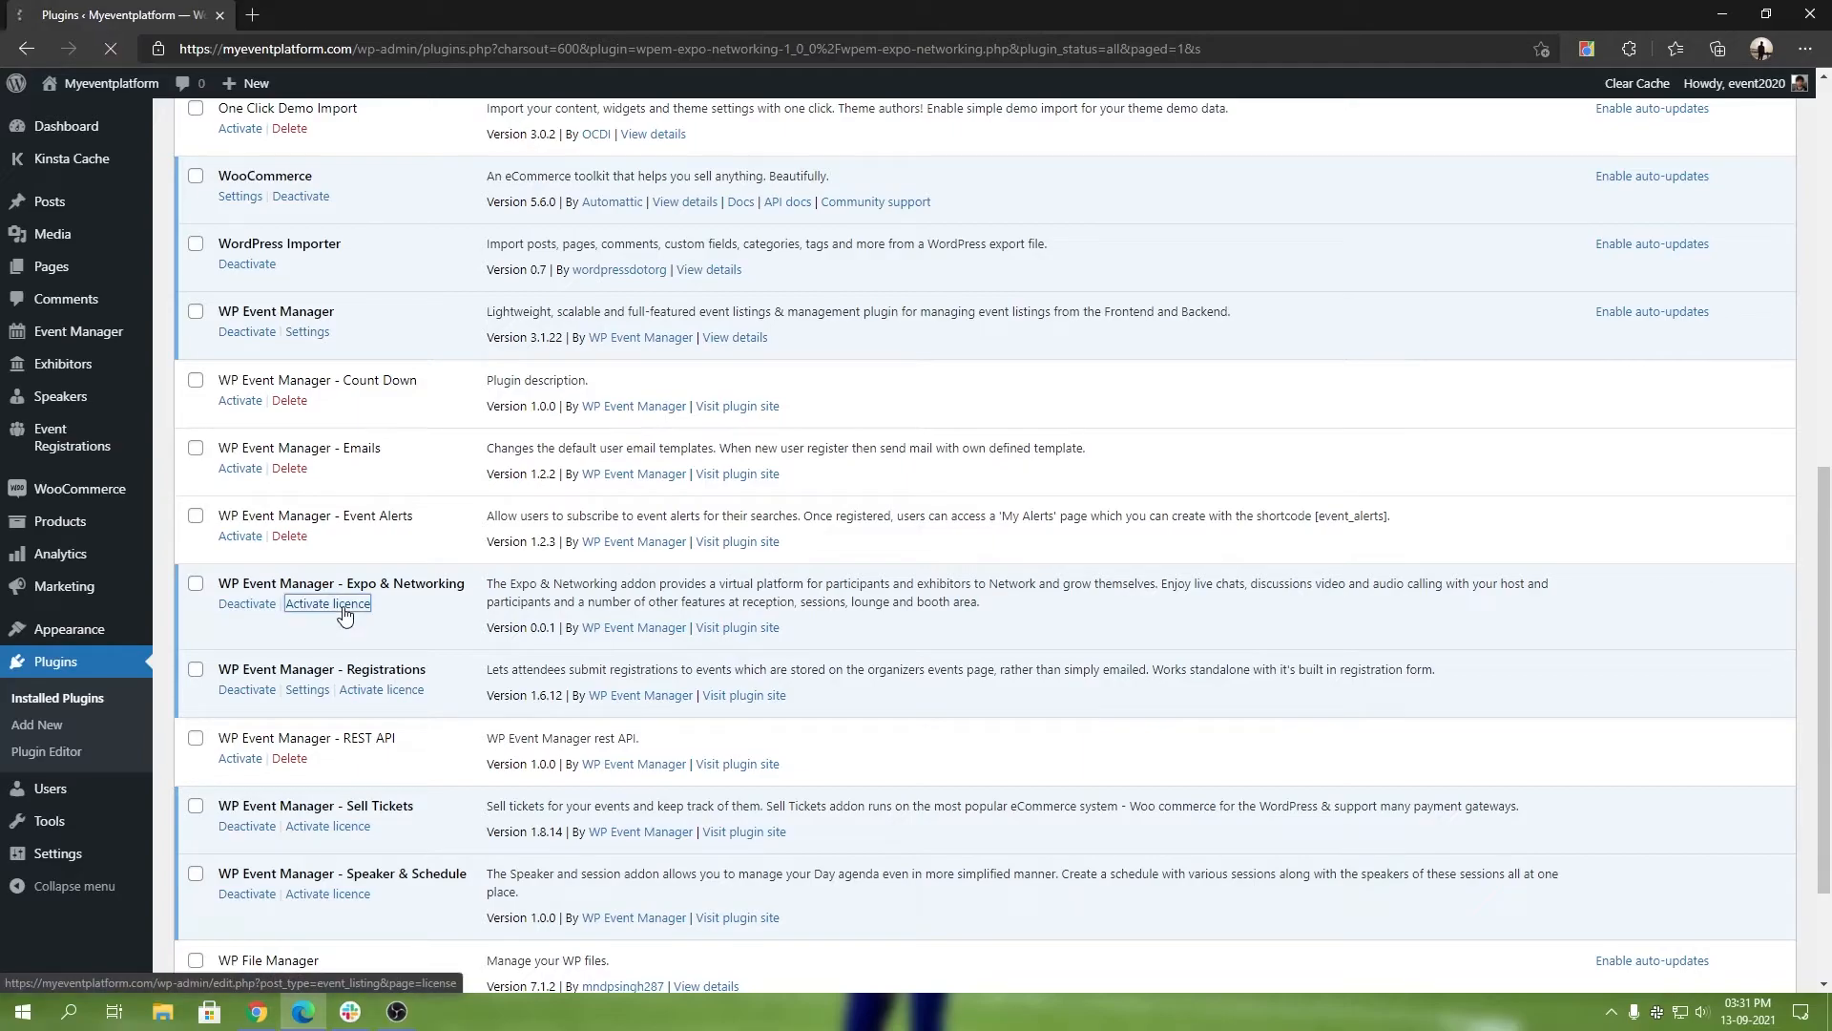
click(328, 603)
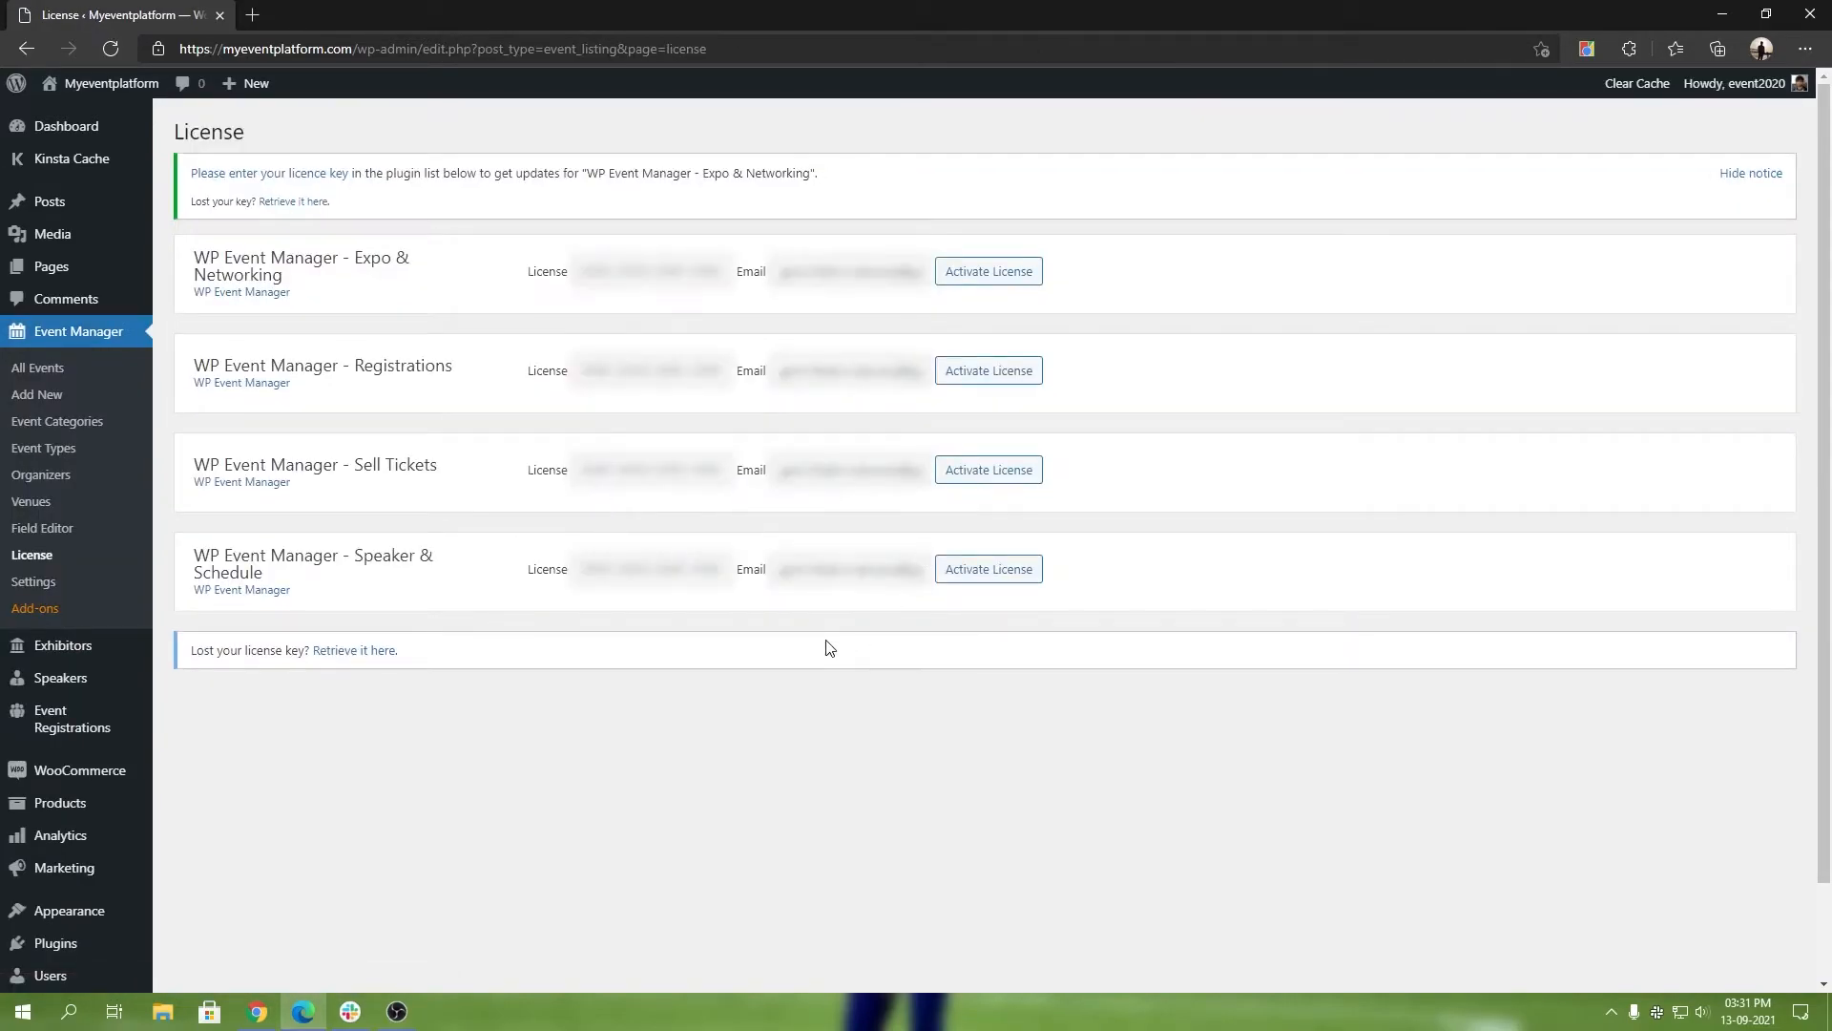
Enter the Expo & Networking license key and email in its License page row.
click(651, 271)
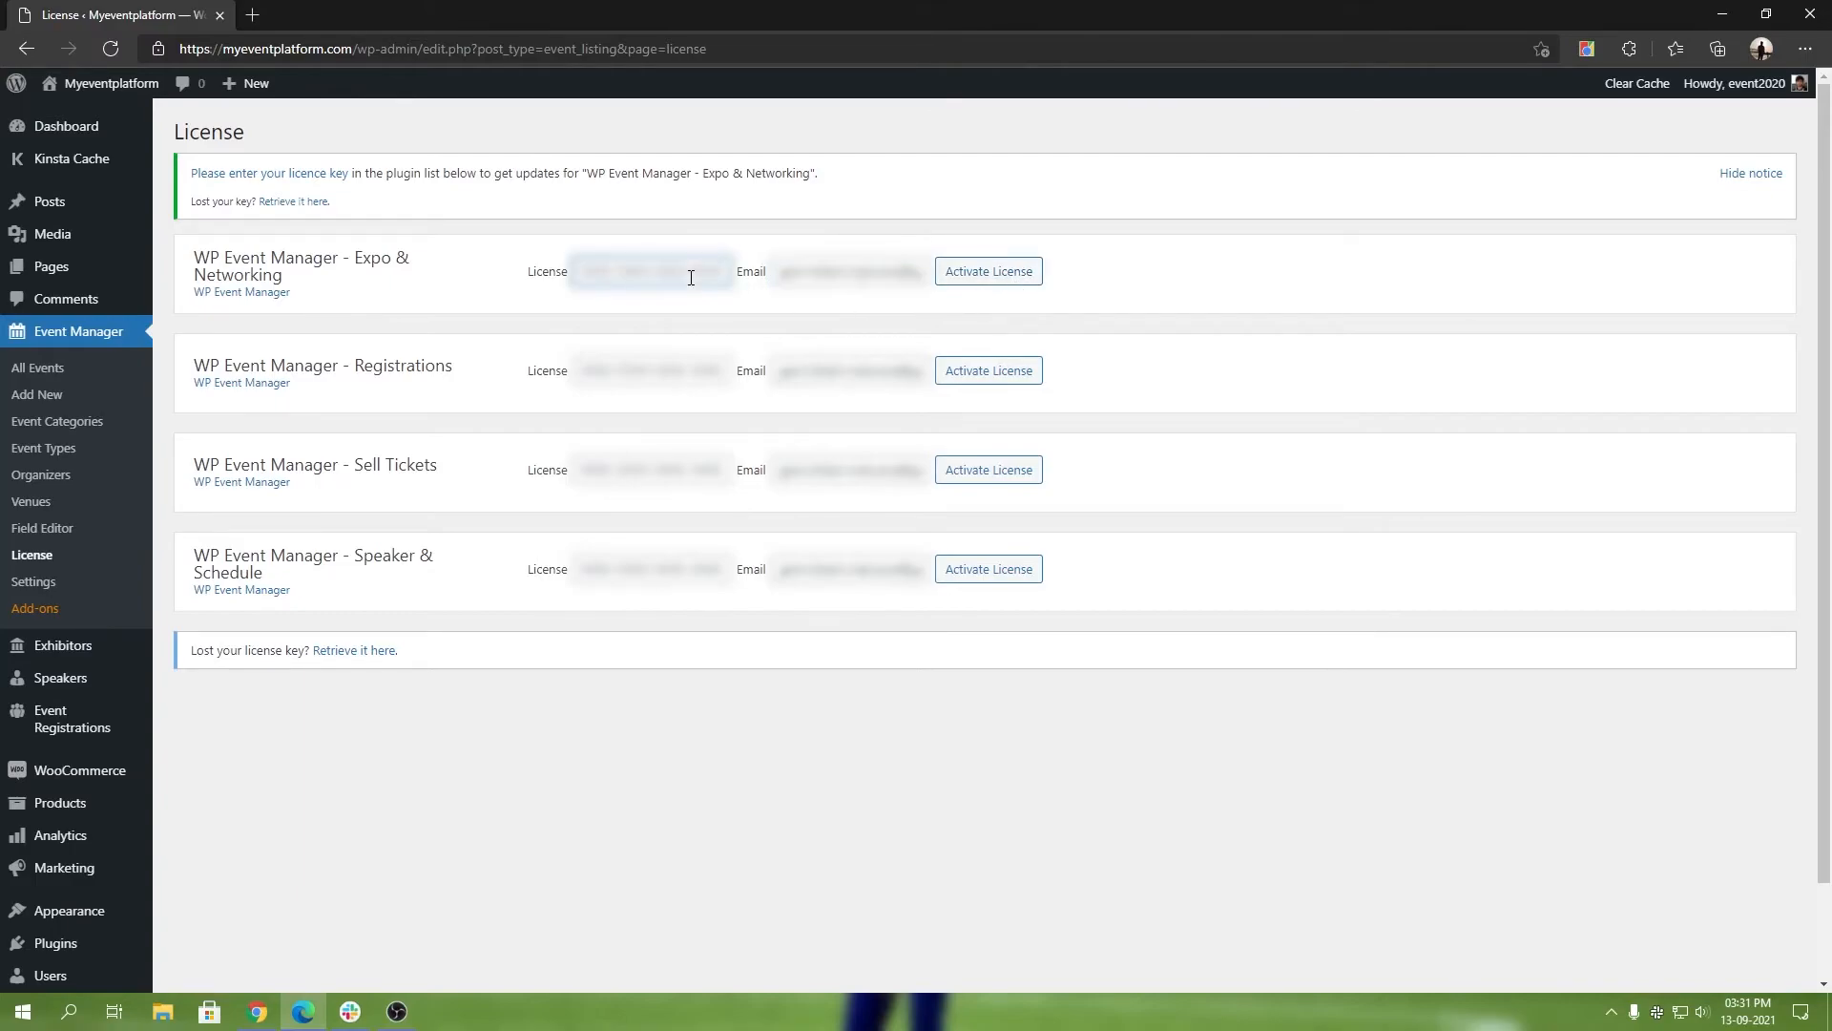
click(848, 271)
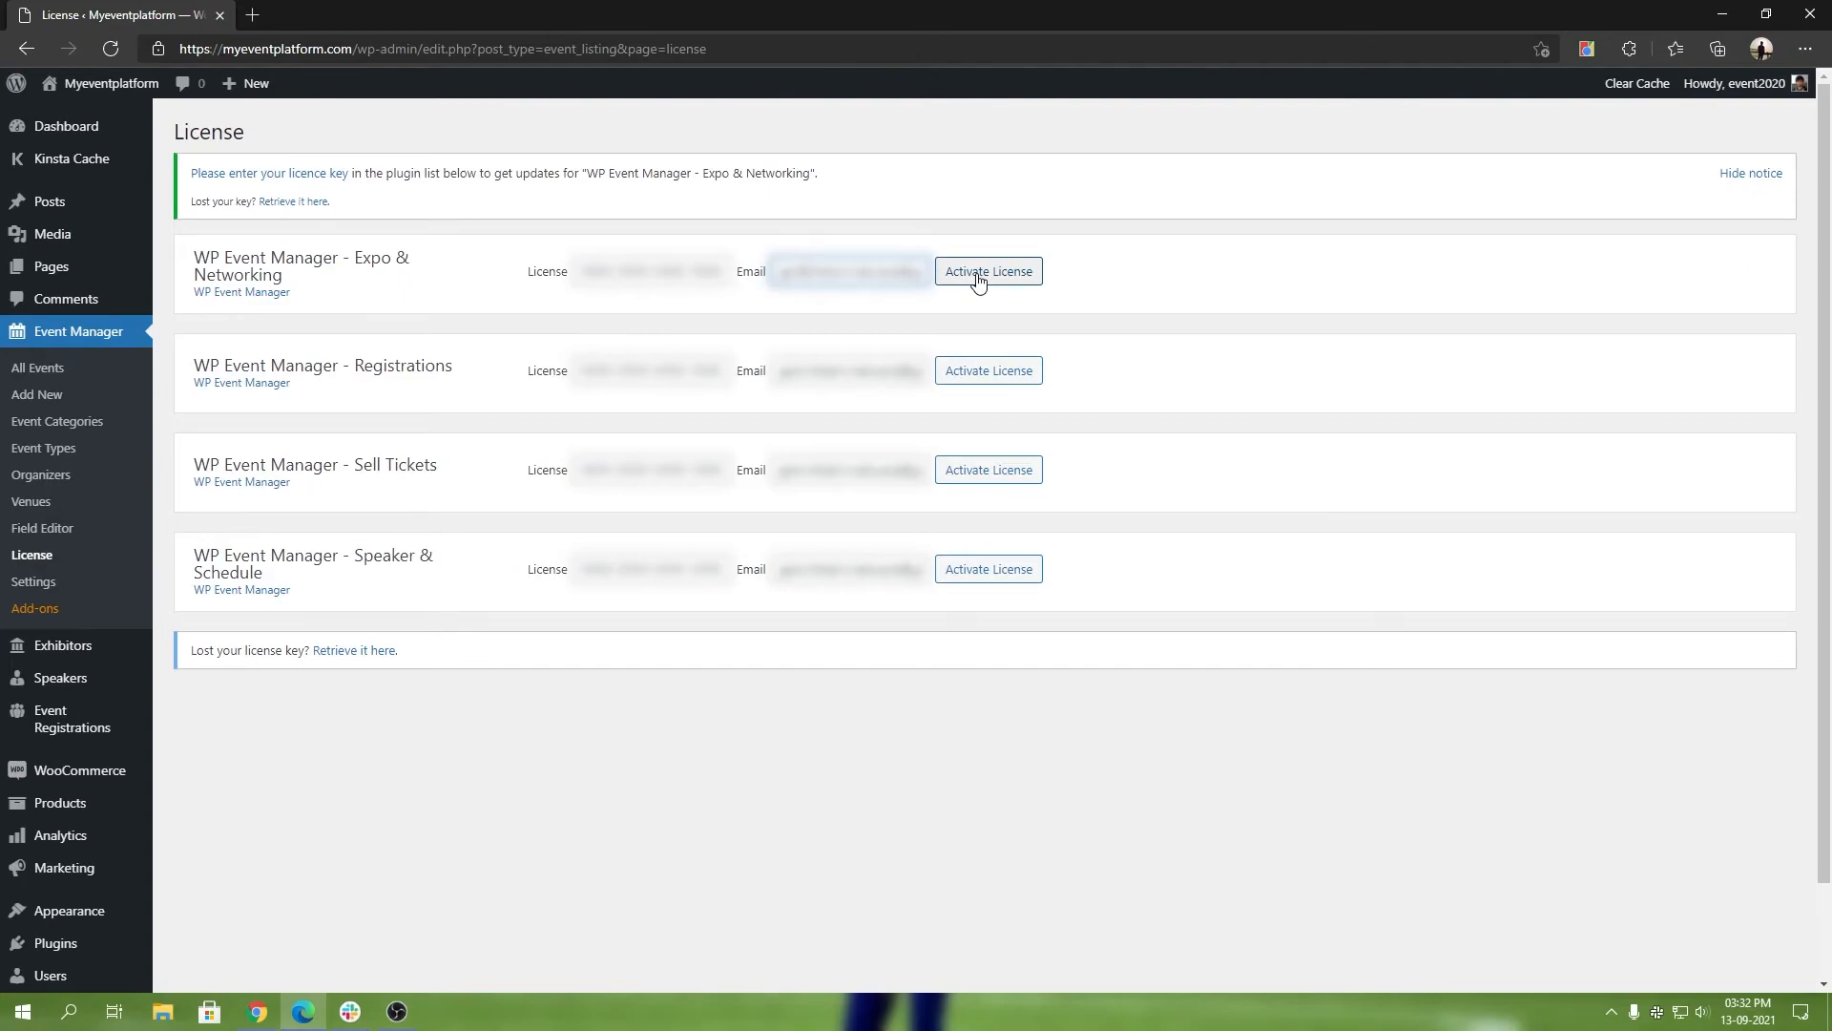
mouse_move(1083, 339)
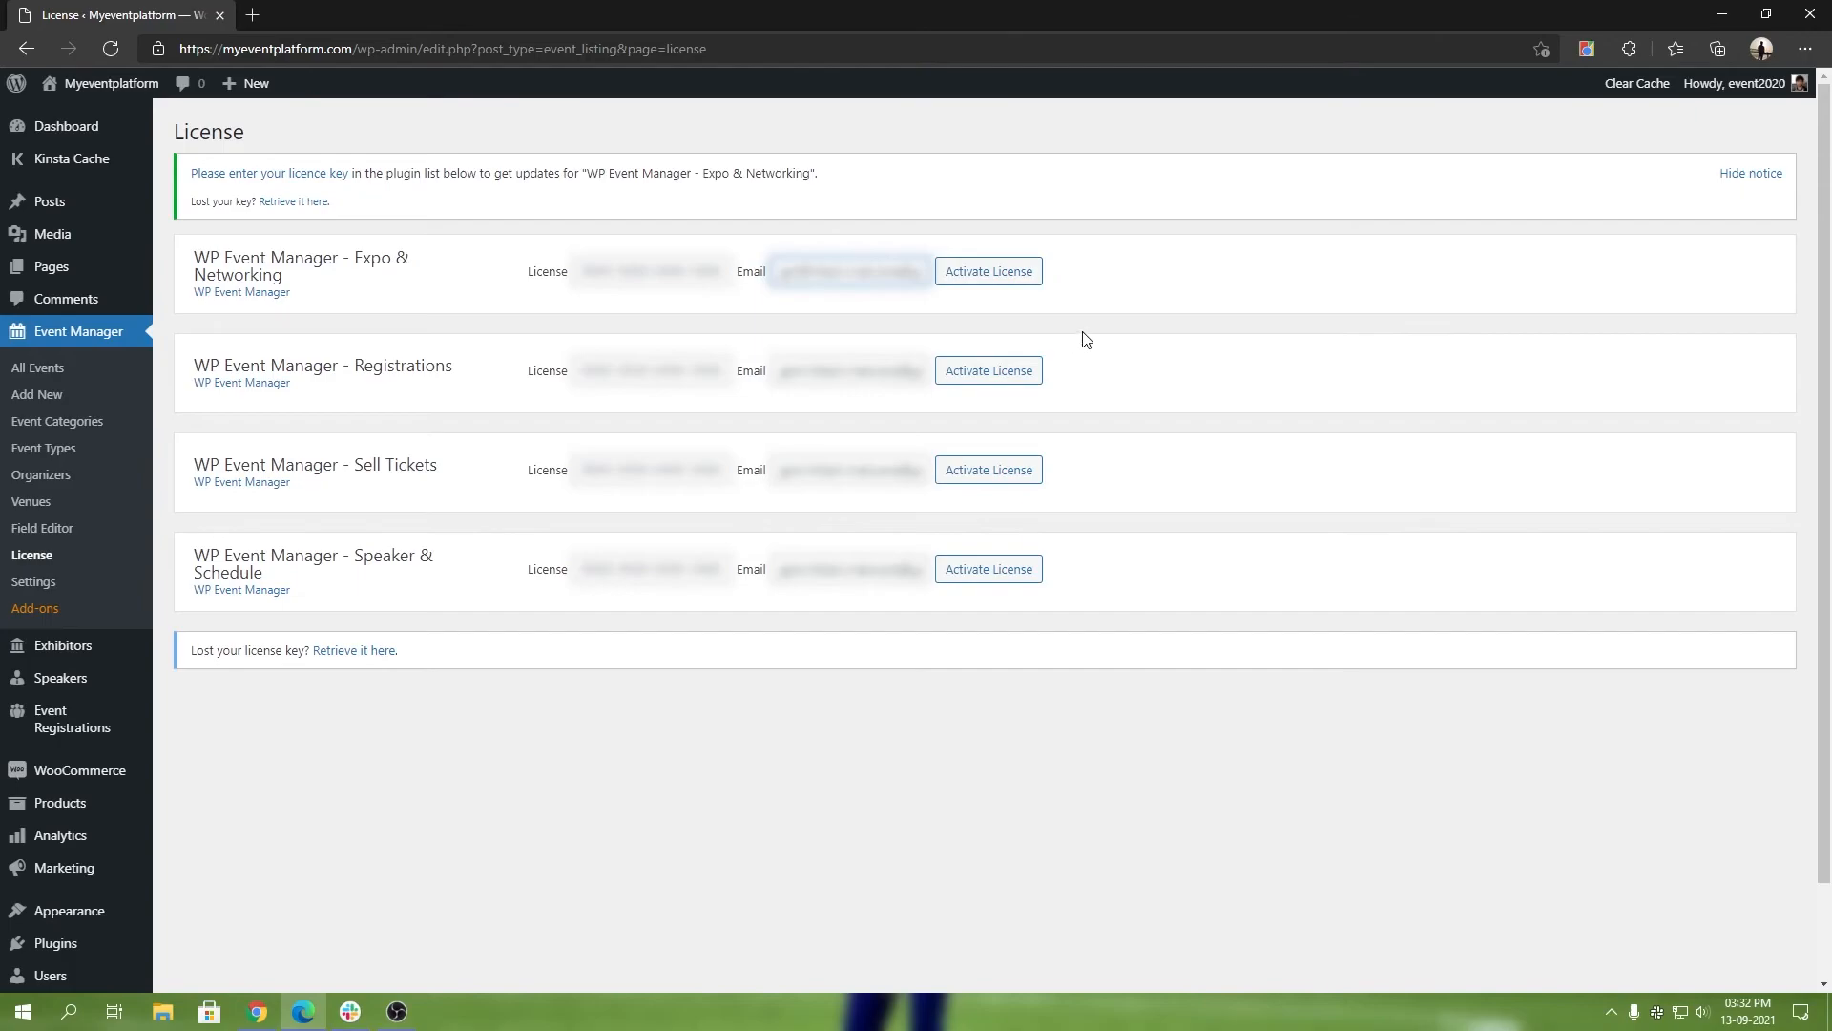